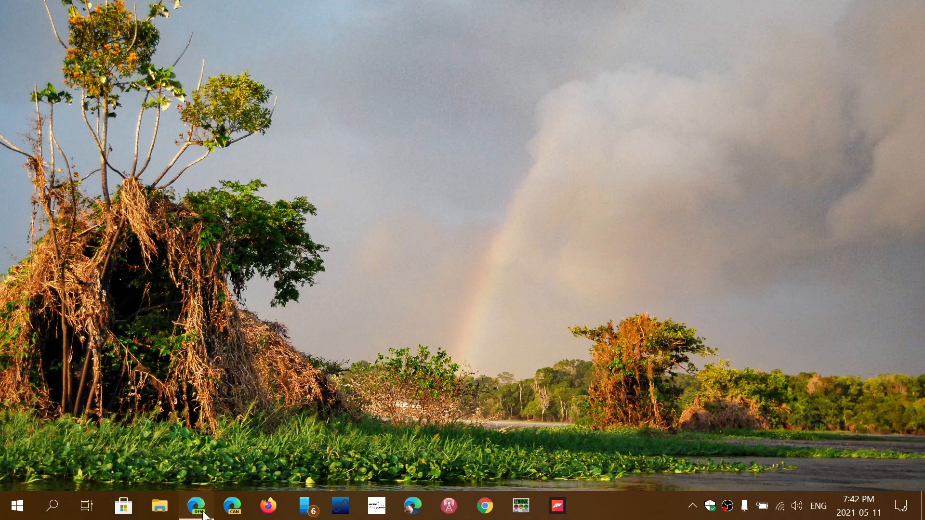
Step: Bring up Edge and scroll the Outlook bug article to 'Method 1: Roll back Microsoft Office'
click(195, 505)
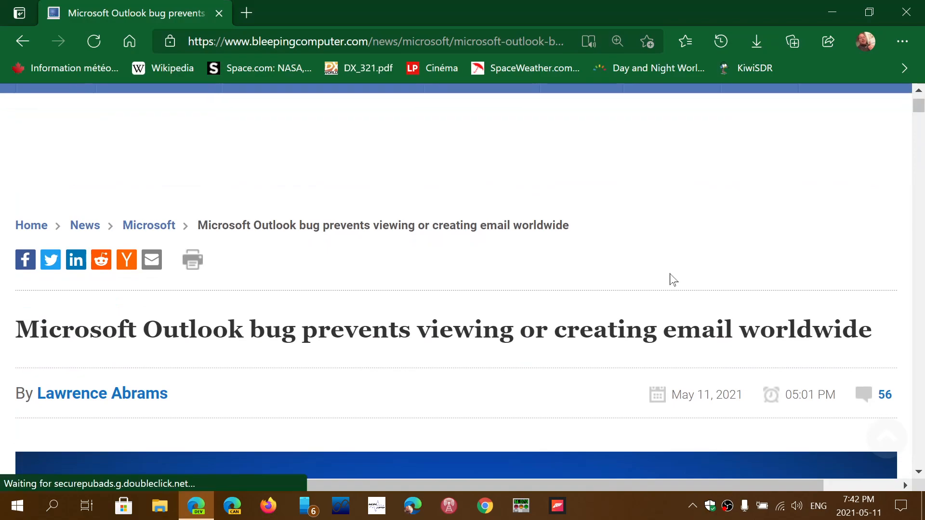
scroll(down, 3)
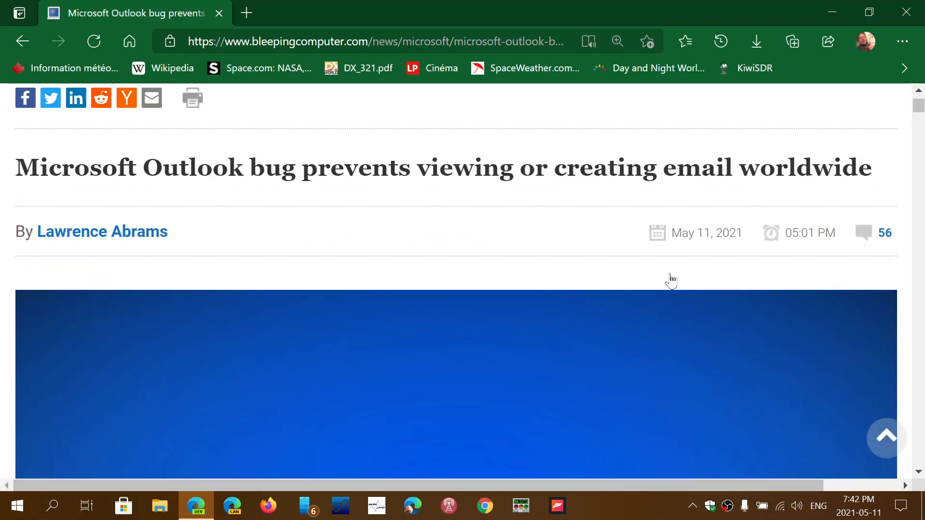
scroll(down, 3)
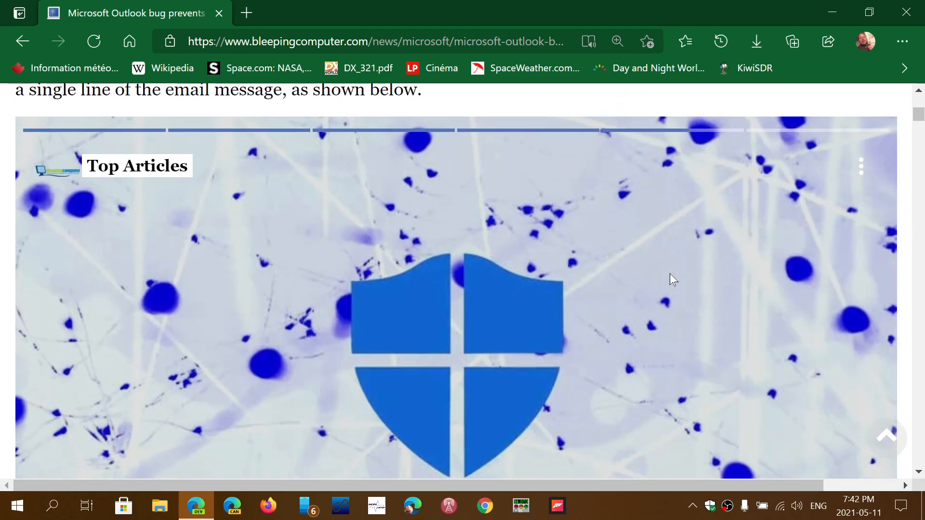
scroll(down, 3)
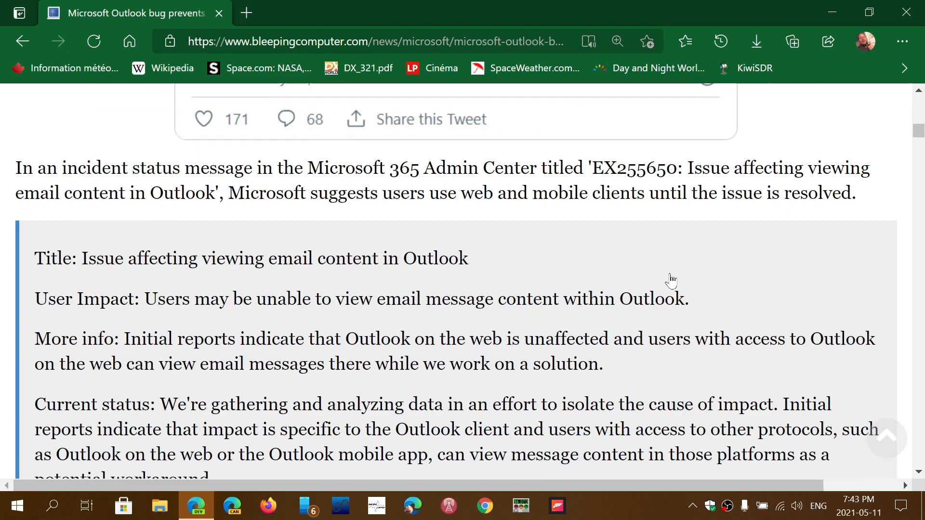
scroll(down, 3)
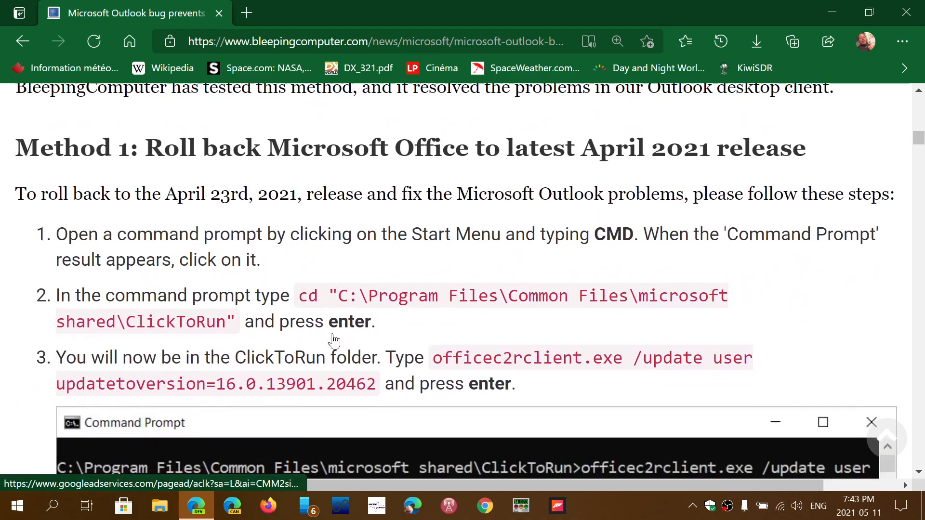
Step: Scroll past rollback steps 1–7 to the 'Method 2: Start Microsoft Outlook in Safe Mode' heading
scroll(down, 3)
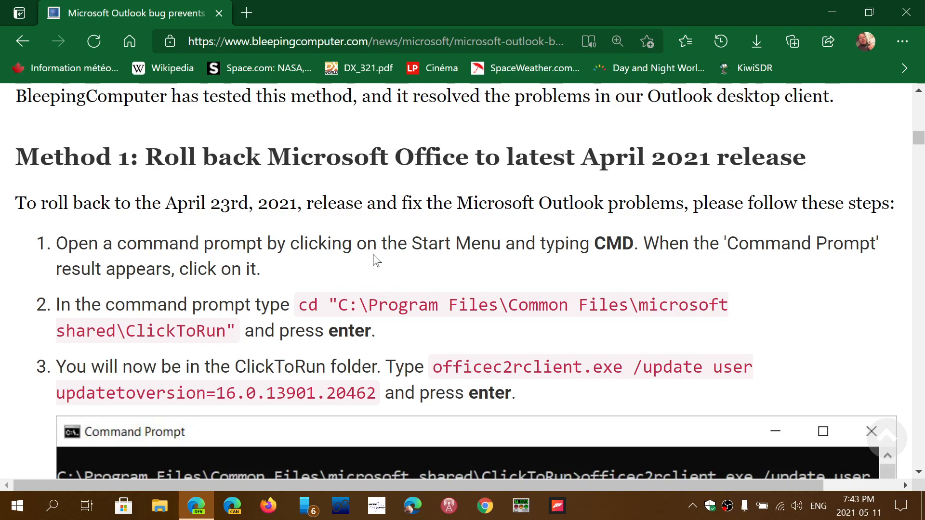
scroll(down, 3)
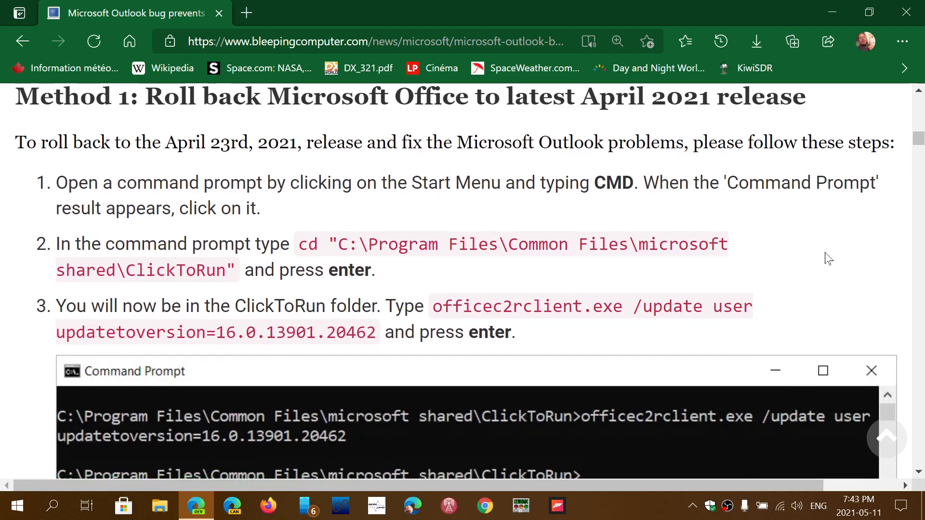
scroll(down, 3)
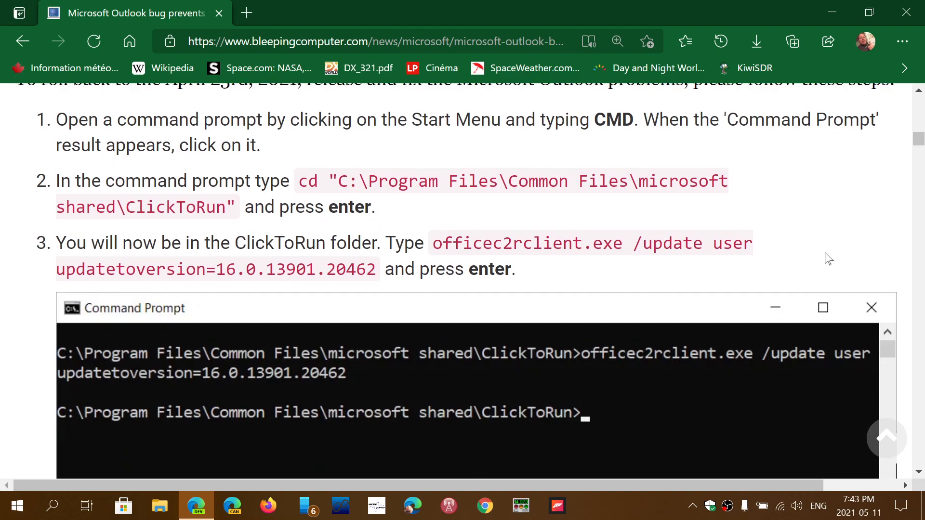
mouse_move(400, 199)
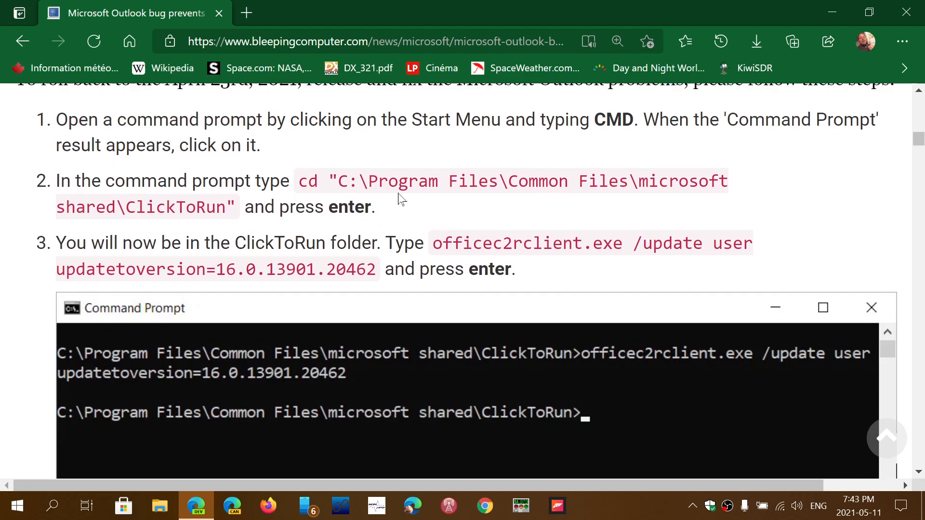
scroll(down, 3)
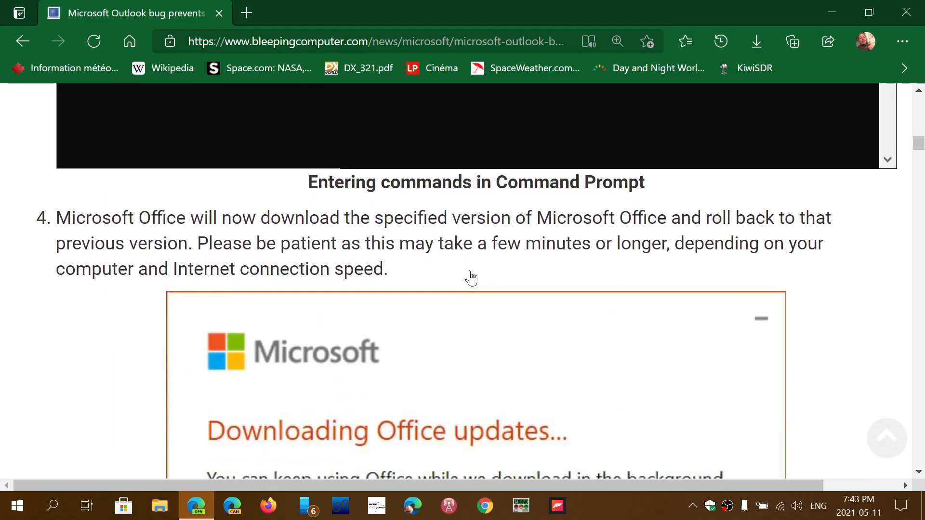
scroll(down, 3)
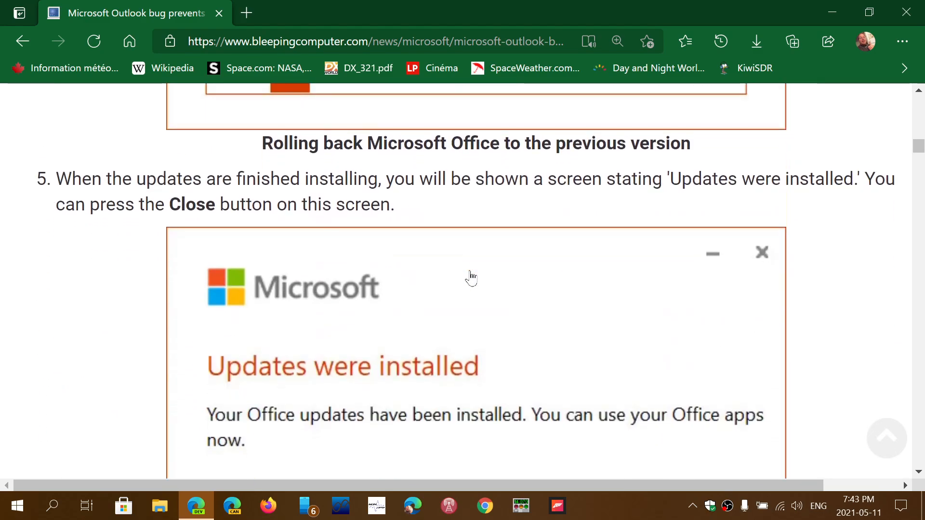
scroll(down, 3)
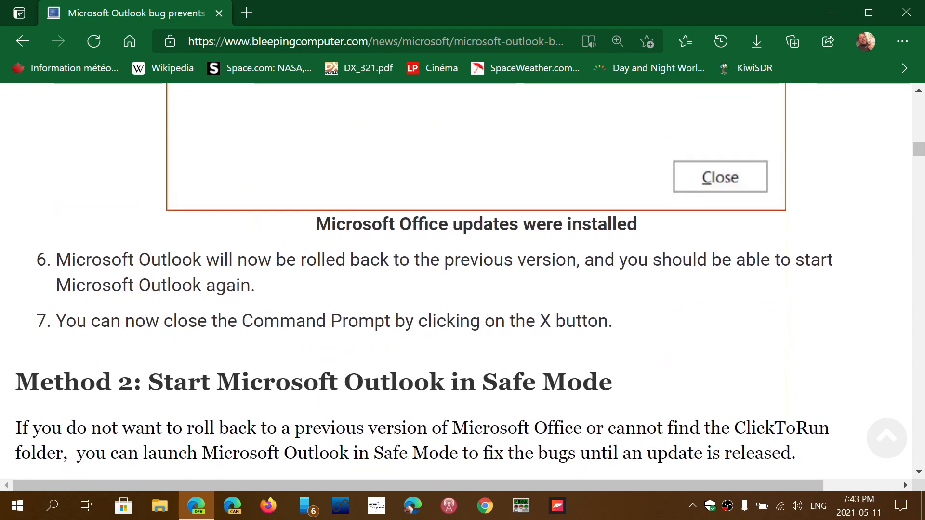
Step: Scroll down to 'How to disable Microsoft Office updates', then back up to the header
scroll(down, 3)
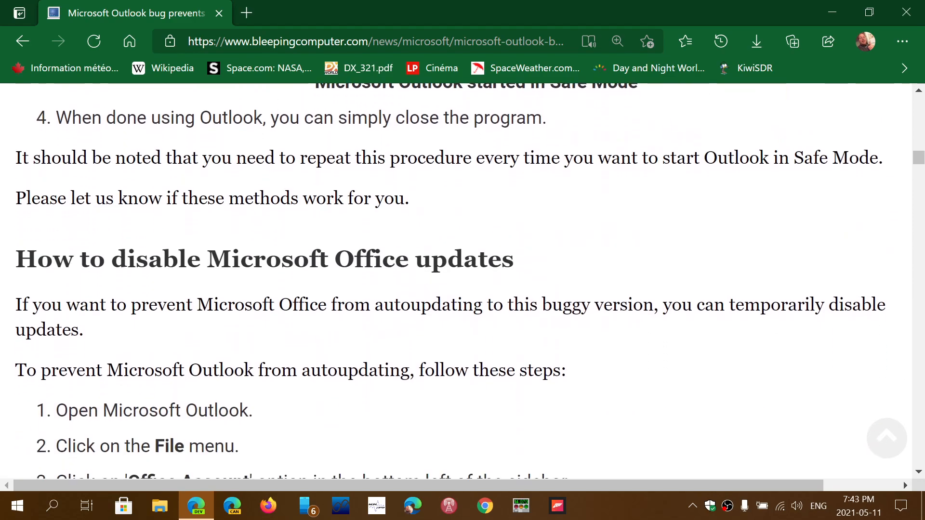
scroll(down, 3)
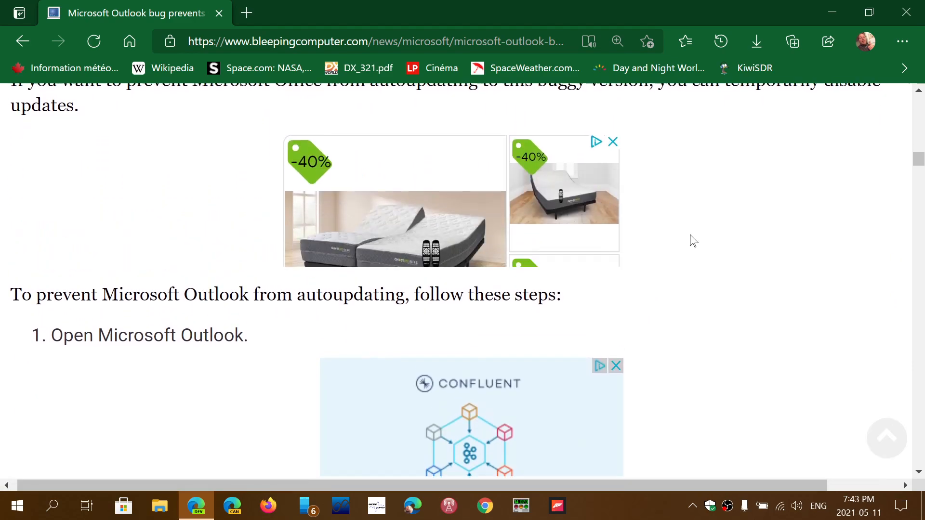
scroll(down, 3)
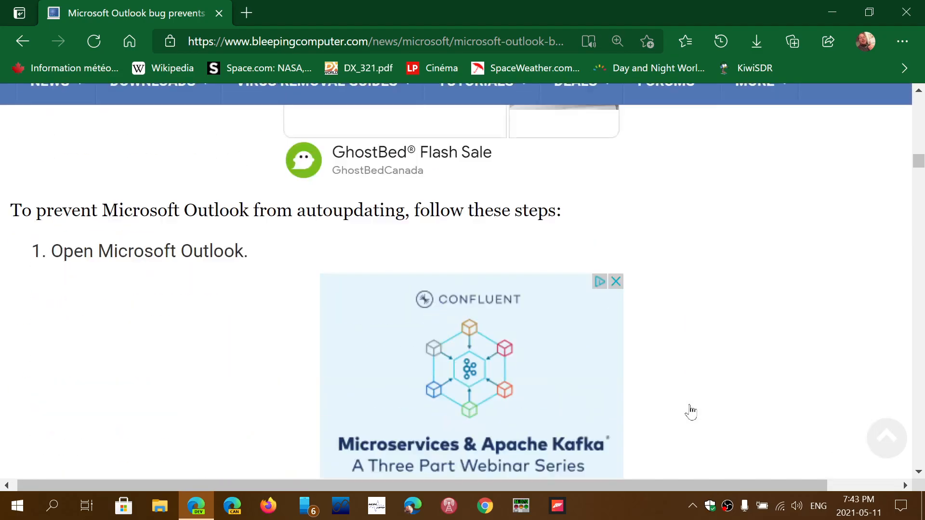
scroll(up, 3)
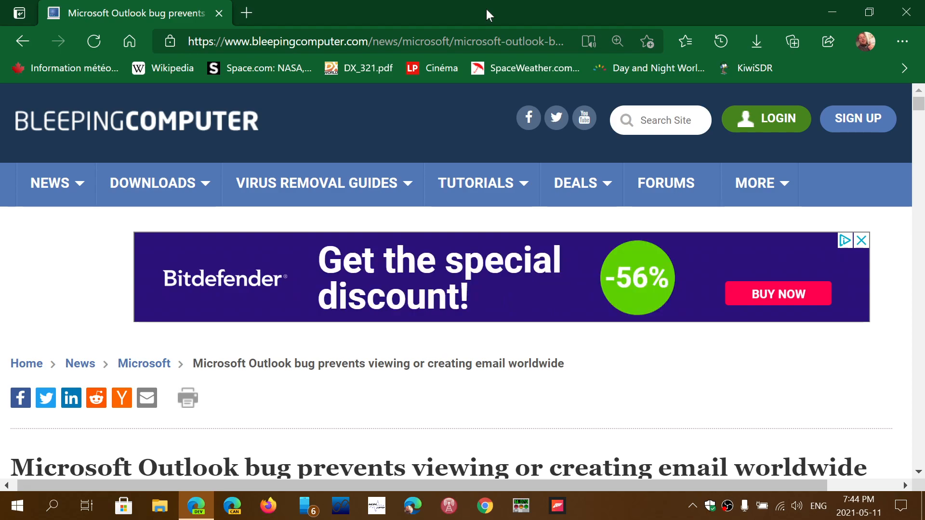
Step: Select the article URL and scroll to rollback step 4, 'Downloading Office updates'
click(378, 41)
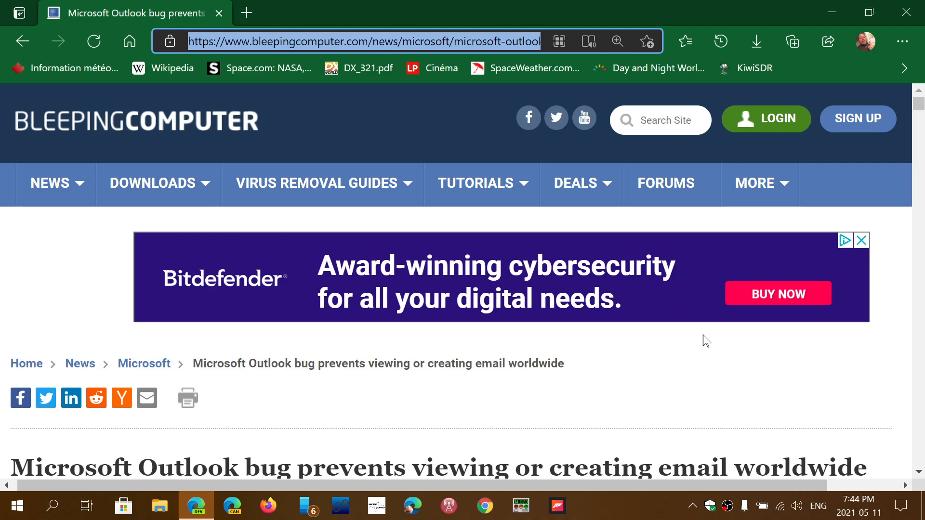
scroll(down, 3)
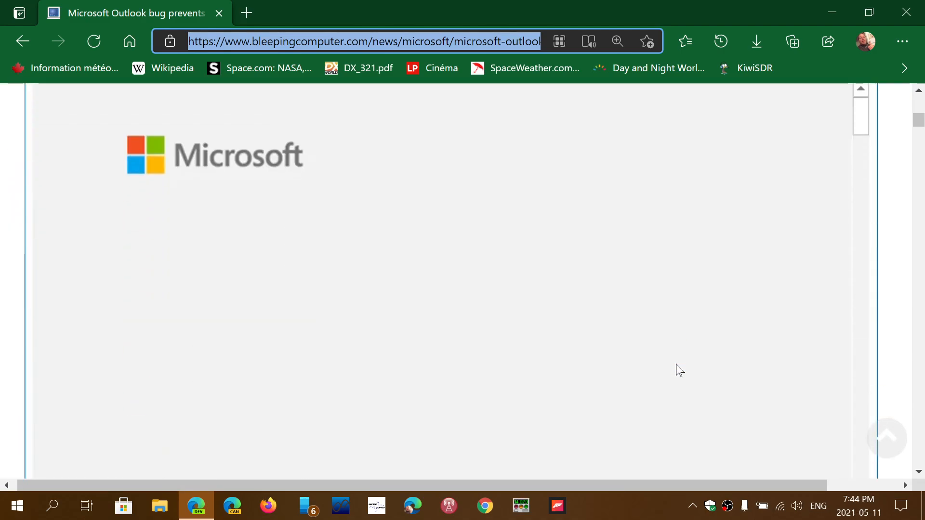
scroll(down, 3)
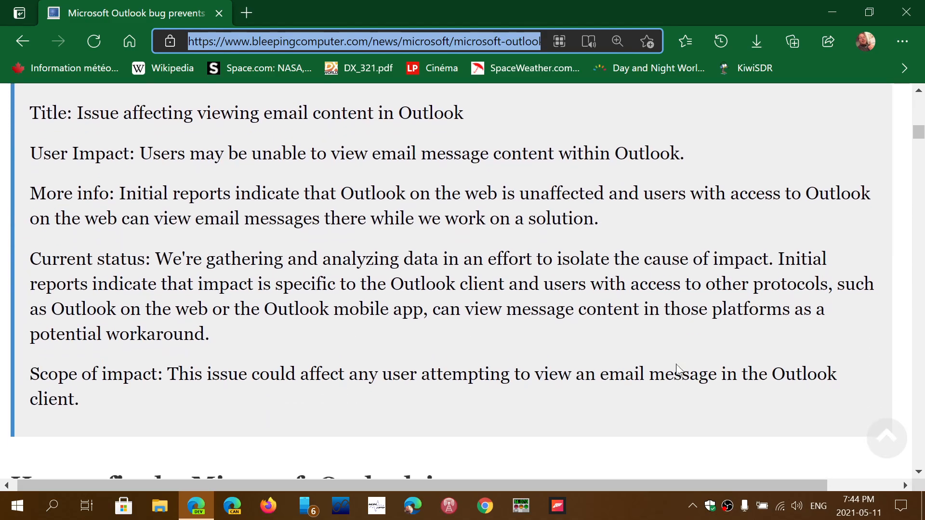
scroll(down, 3)
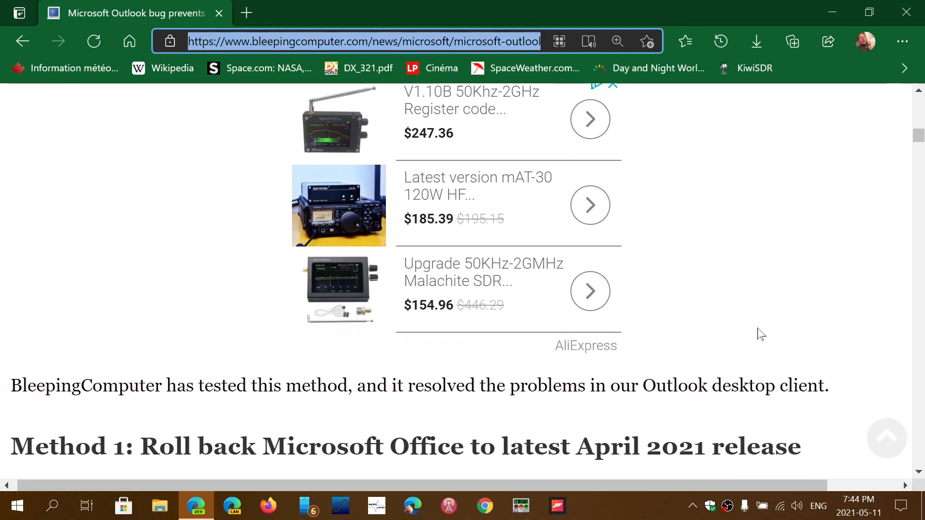
scroll(down, 3)
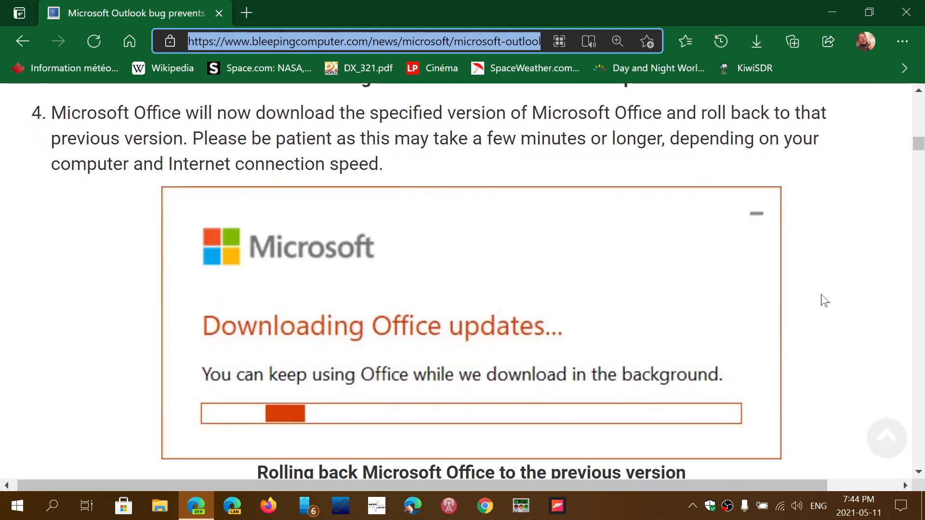
Step: Scroll to Method 2 steps 1–2 showing the 'Do you want to start Outlook in safe mode?' prompt
scroll(down, 3)
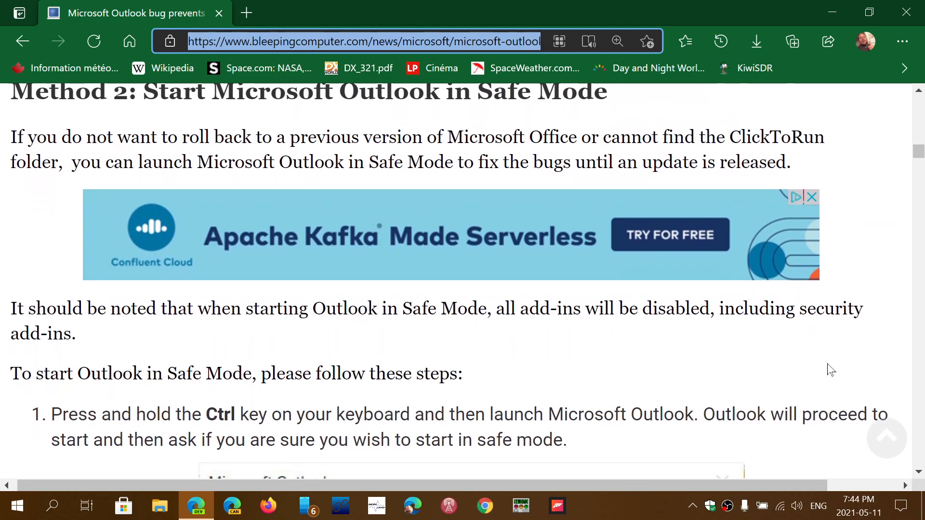
scroll(down, 3)
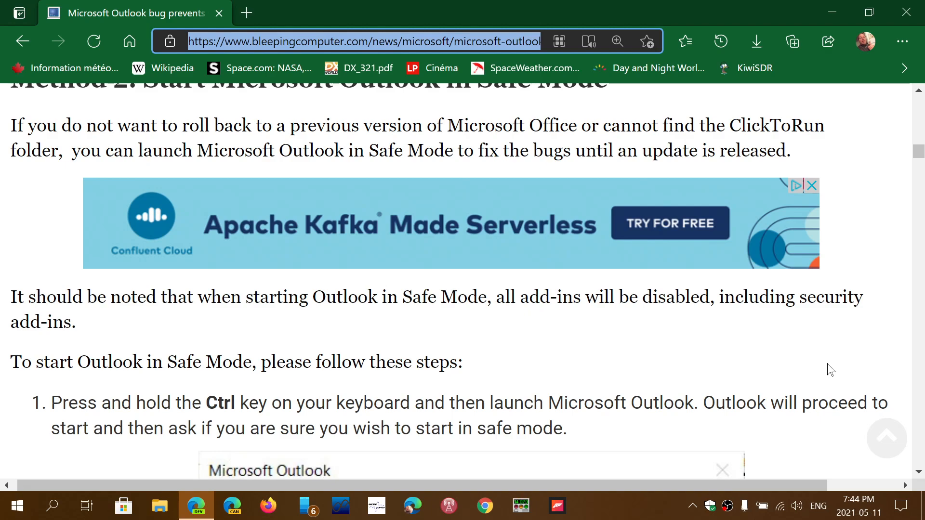
mouse_move(812, 380)
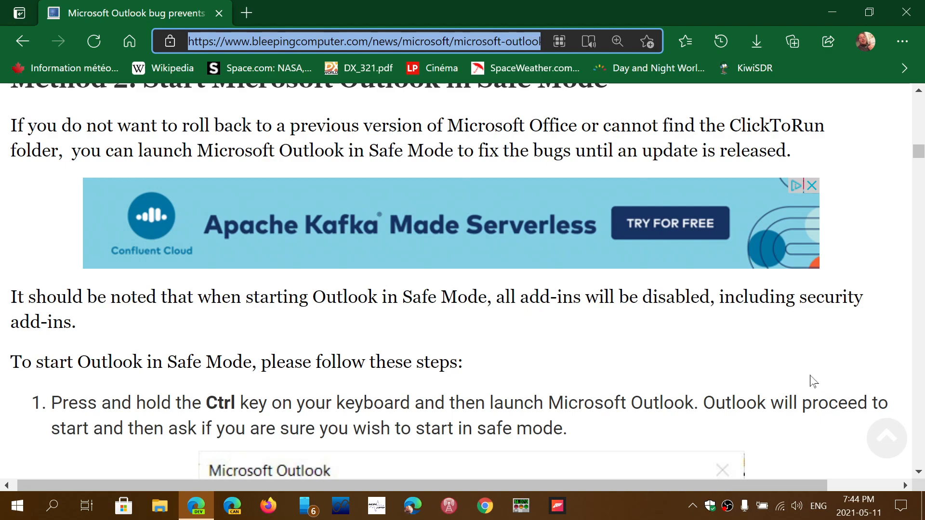
mouse_move(628, 368)
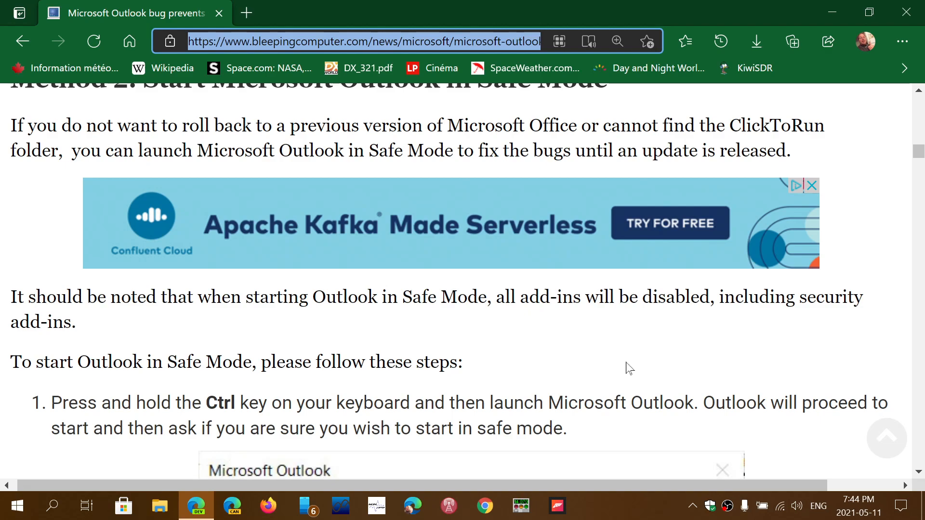
scroll(down, 3)
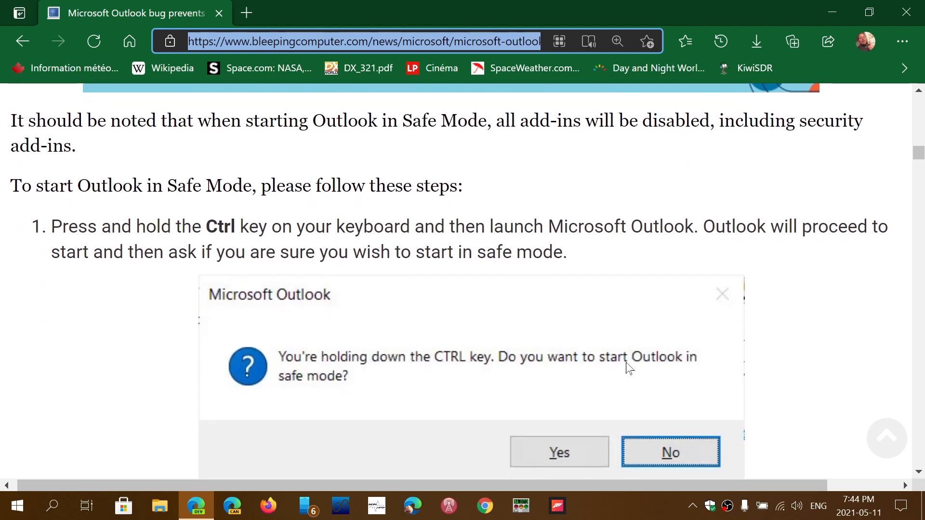
scroll(down, 3)
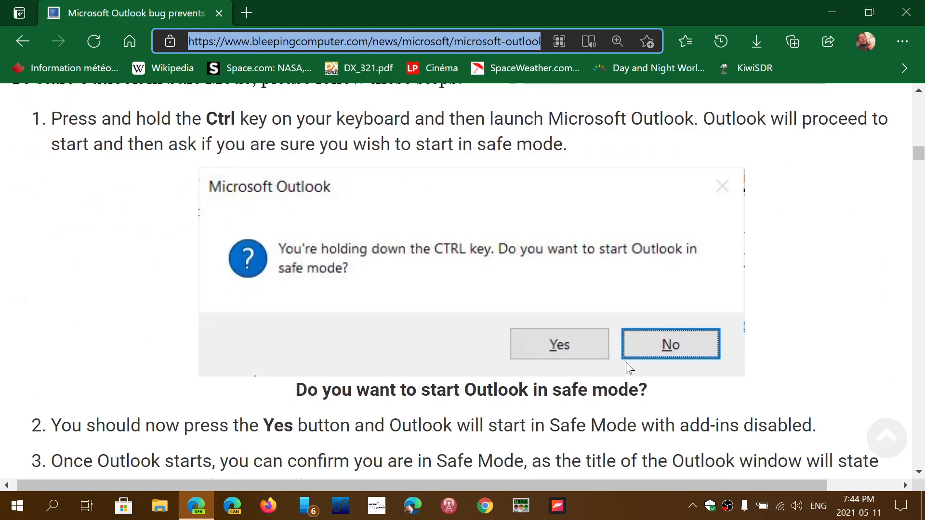